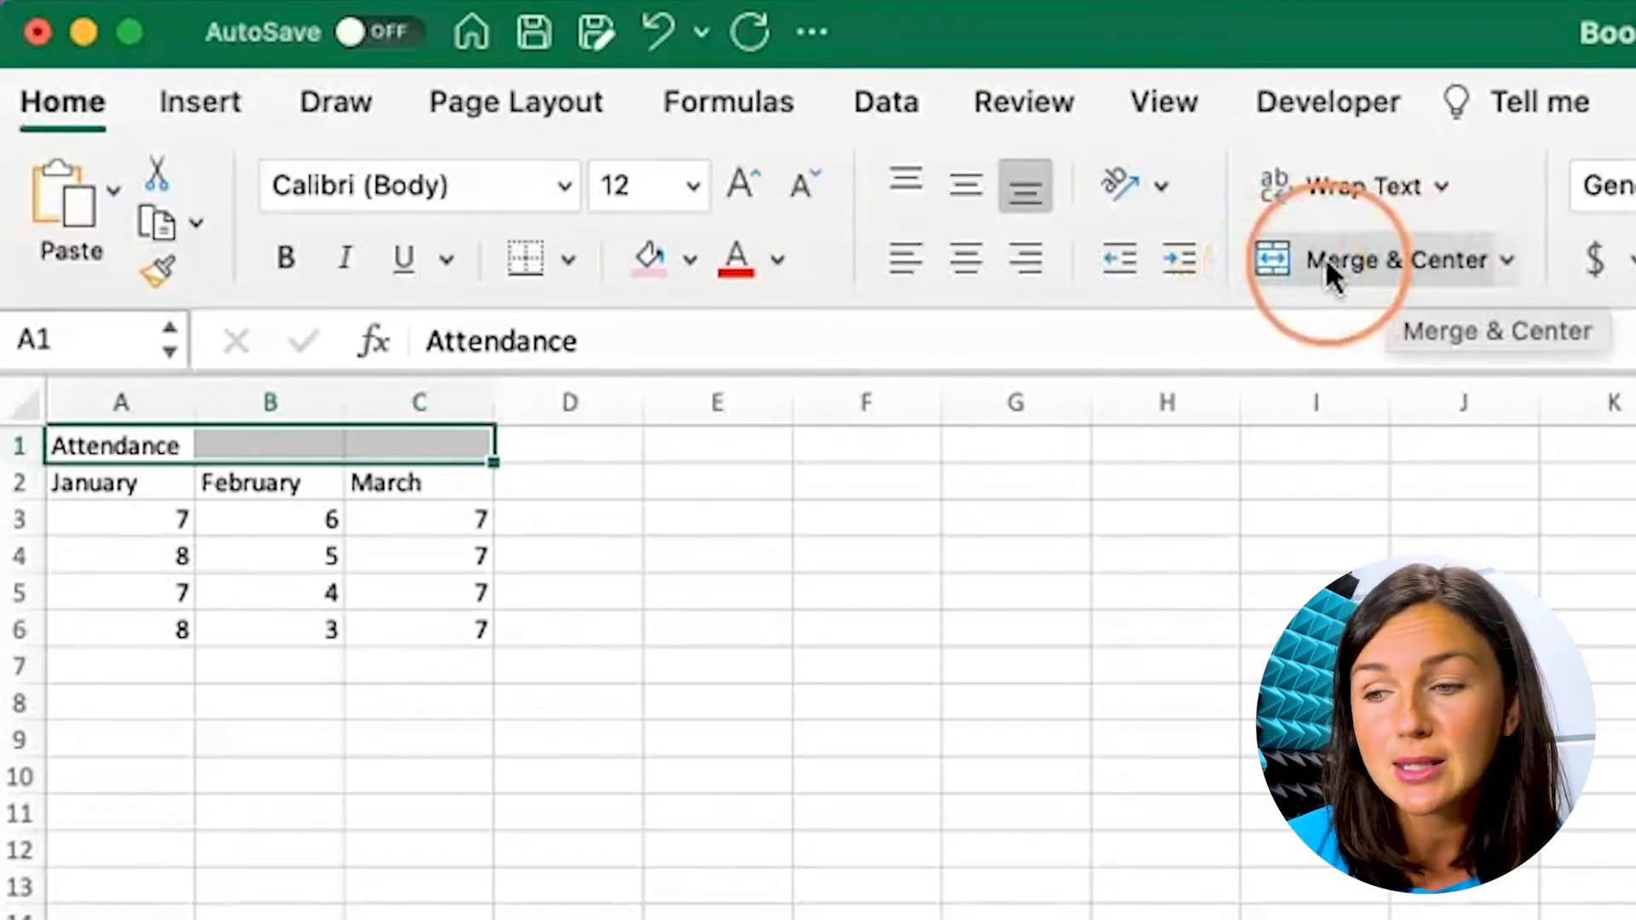
Merge and center the Attendance title across cells A1 to C1
{"action": "left_click", "coordinate": [1377, 260]}
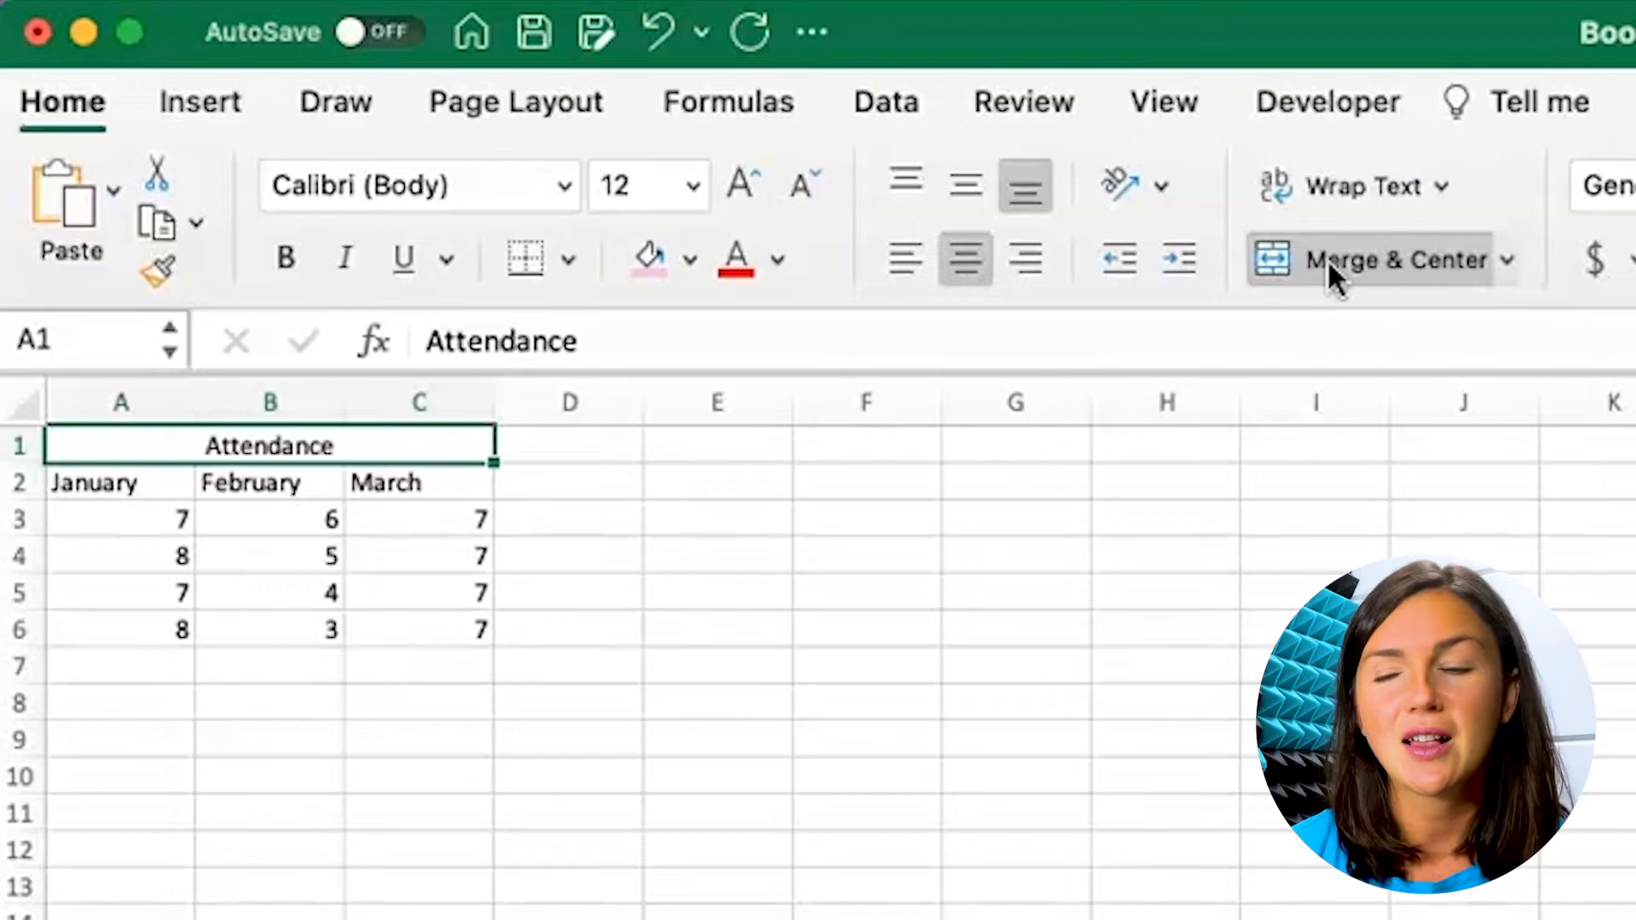
{"action": "left_click", "coordinate": [1387, 259]}
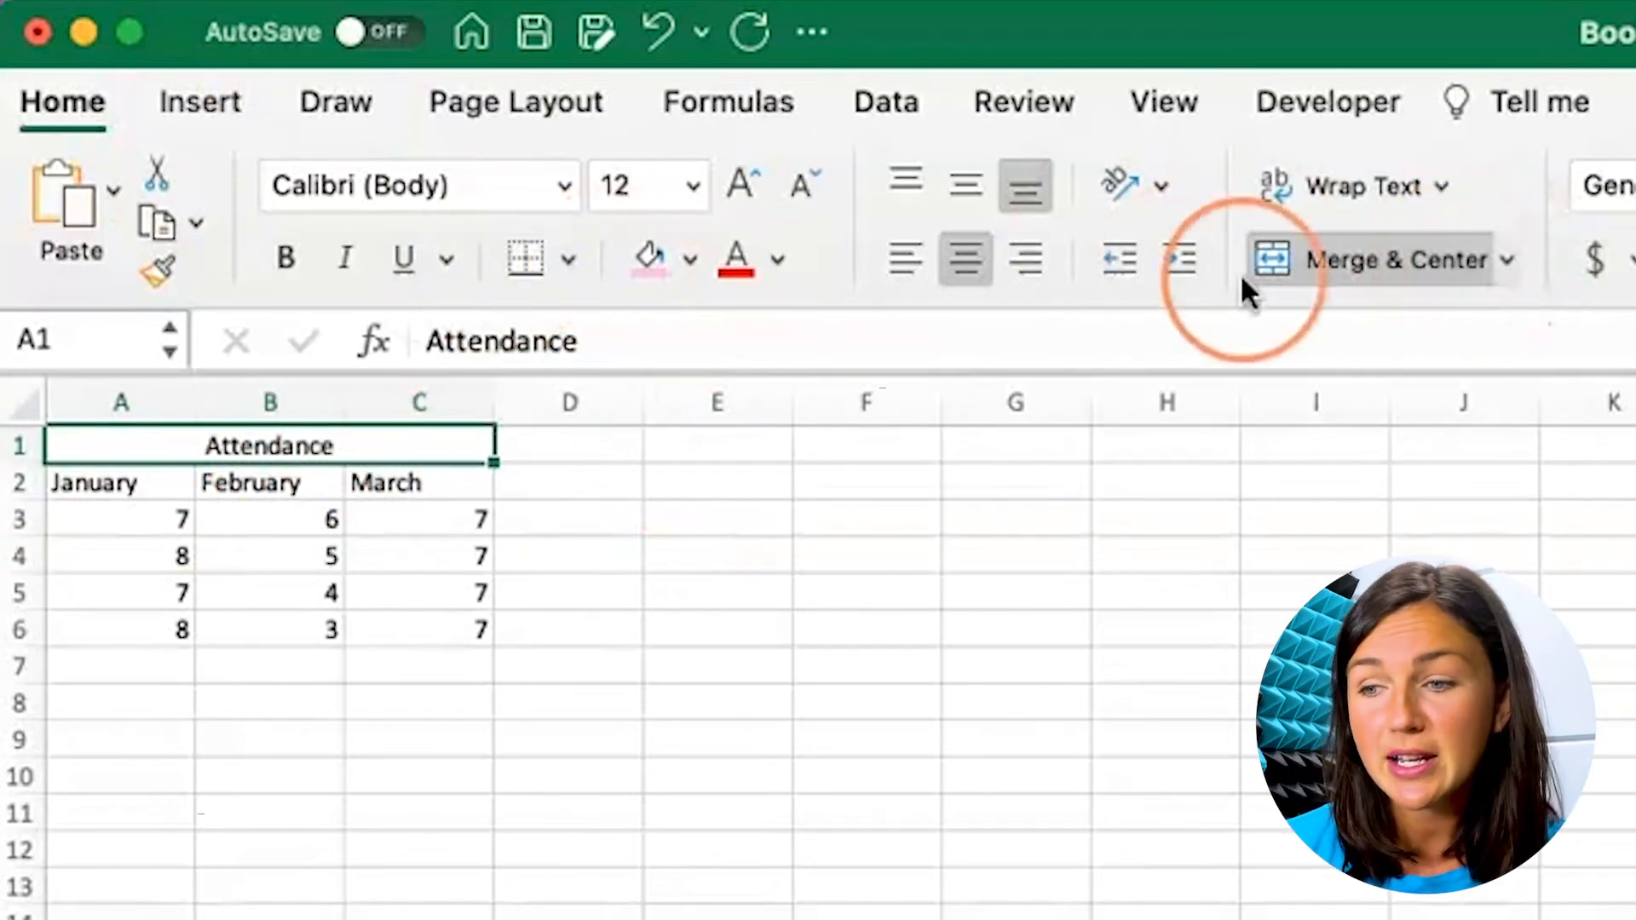
{"action": "mouse_move", "coordinate": [1440, 277]}
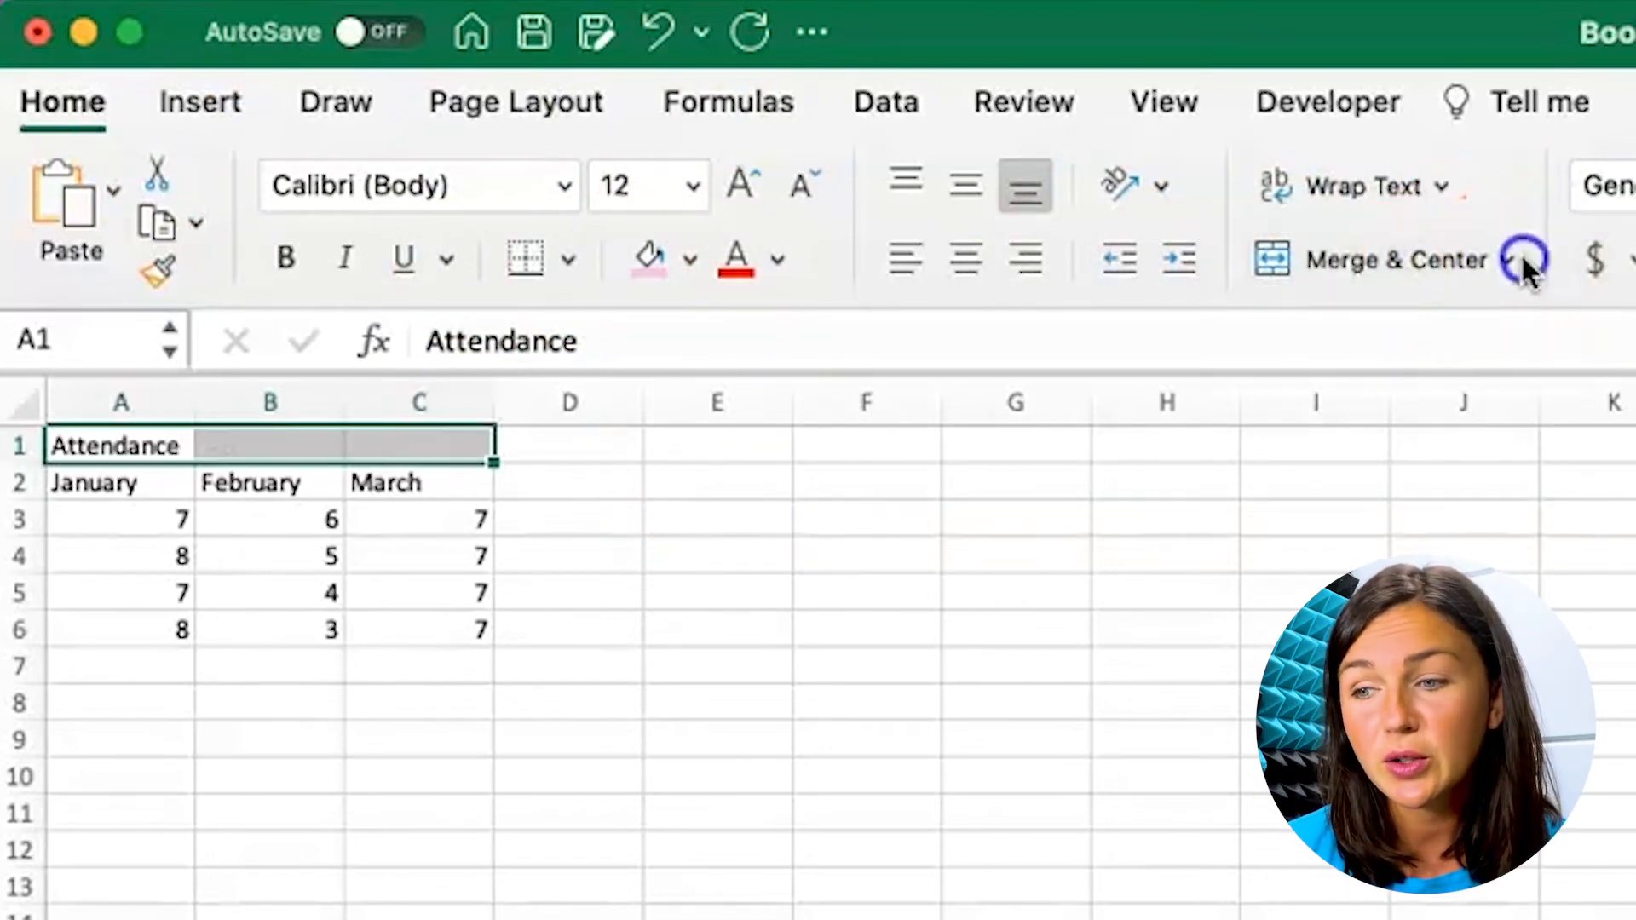
Unmerge A1:C1 from the Merge & Center dropdown so Attendance returns to A1
{"action": "left_click", "coordinate": [1522, 260]}
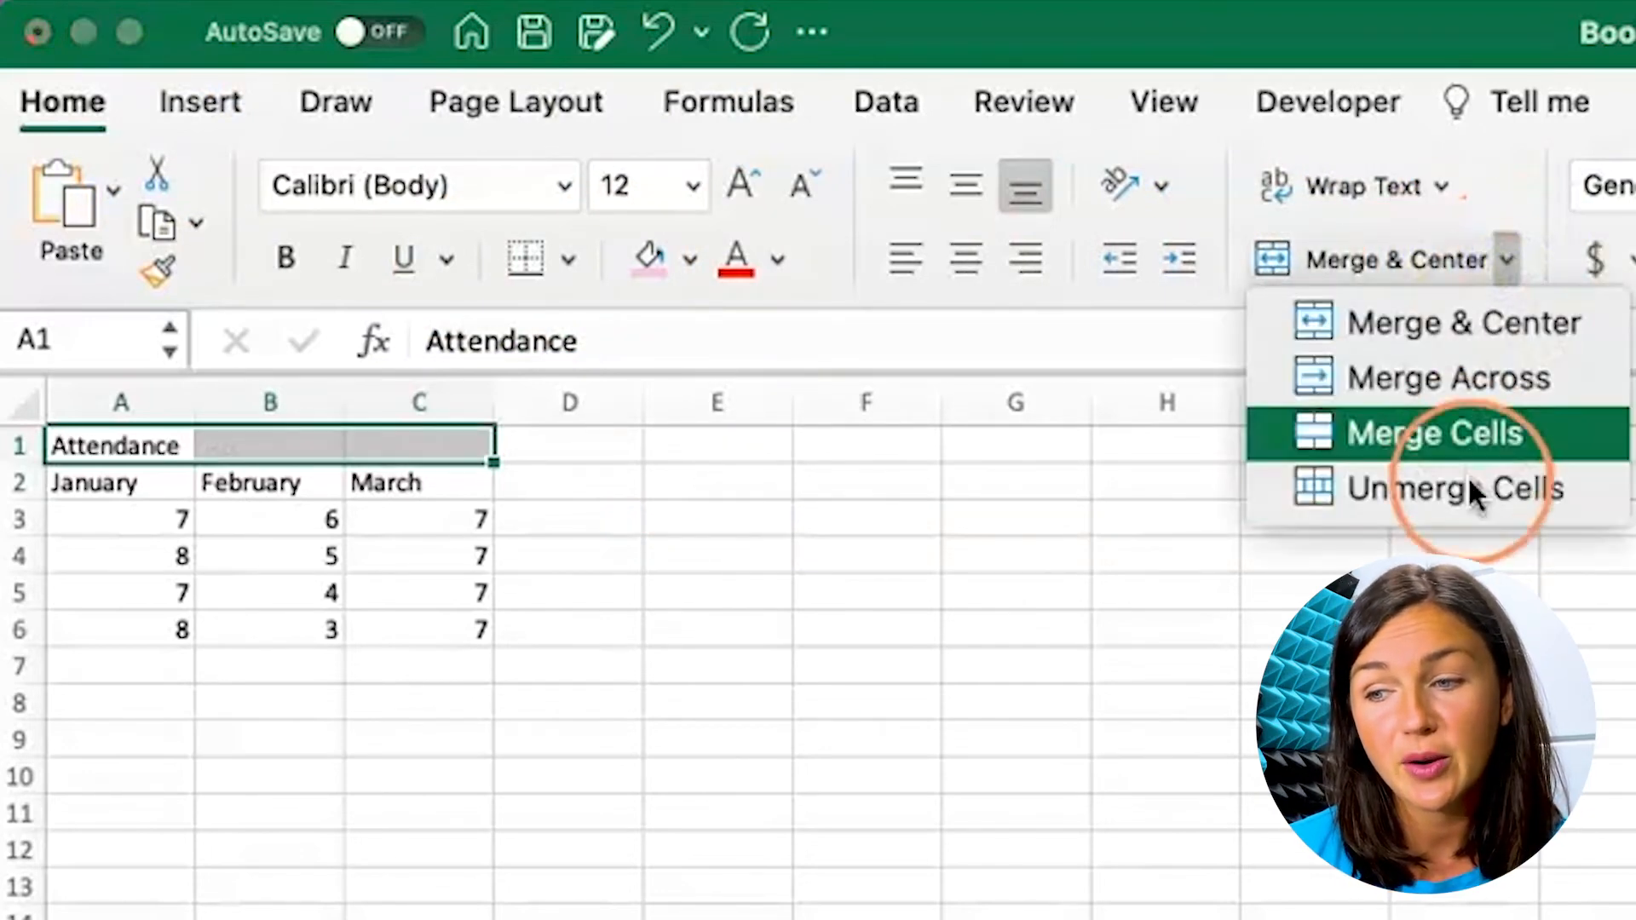